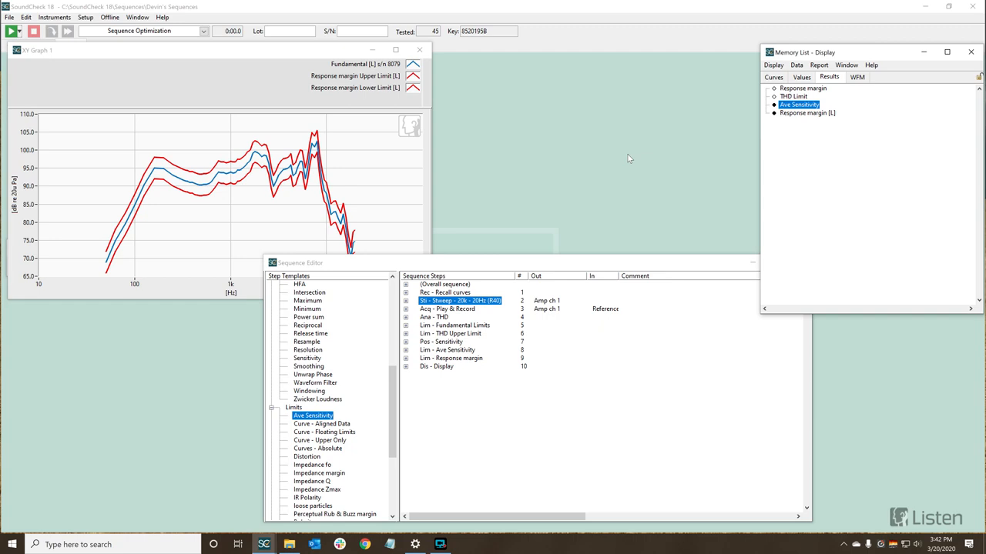
Open the settings of the 'St - Sweep - 20k - 20Hz (R40)' stimulus step.
double_click(459, 301)
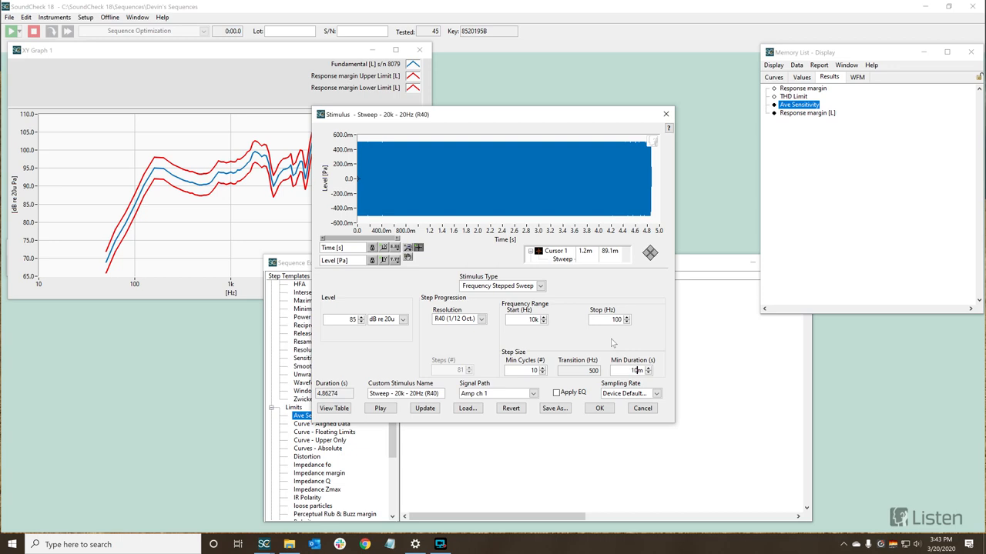
Set the sweep step size to 25 minimum cycles and 30 ms minimum duration and apply it.
left_click(425, 408)
type("25")
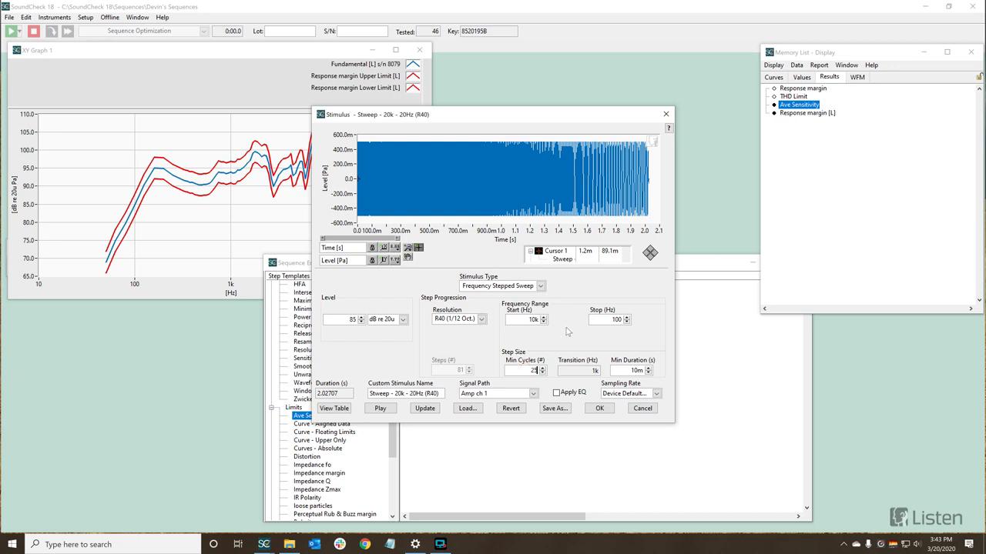
left_click(637, 370)
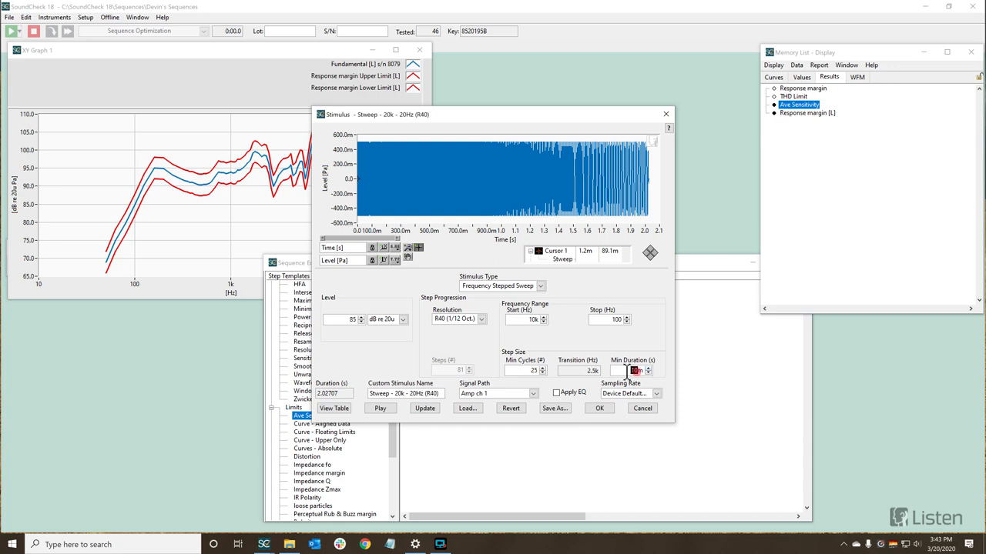
type("30m")
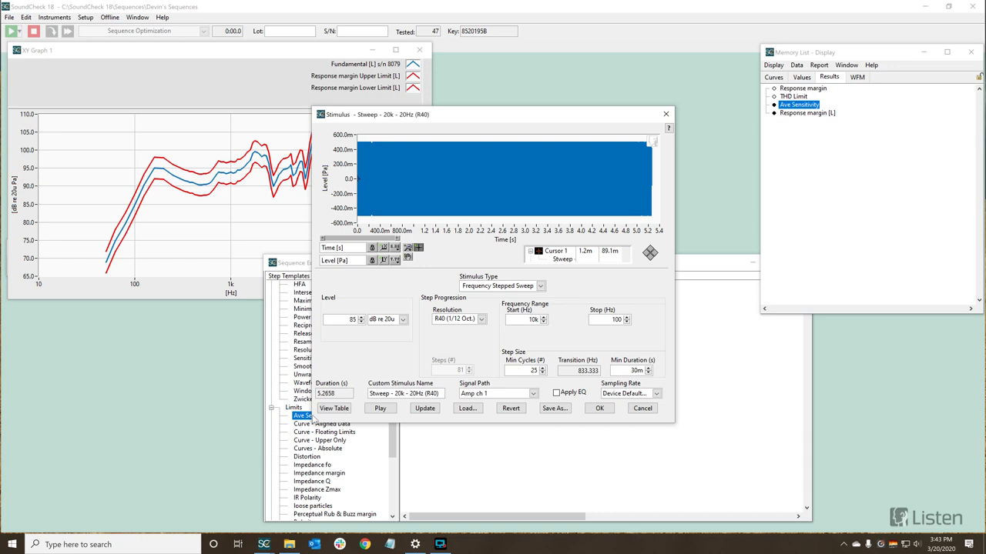
mouse_move(358, 382)
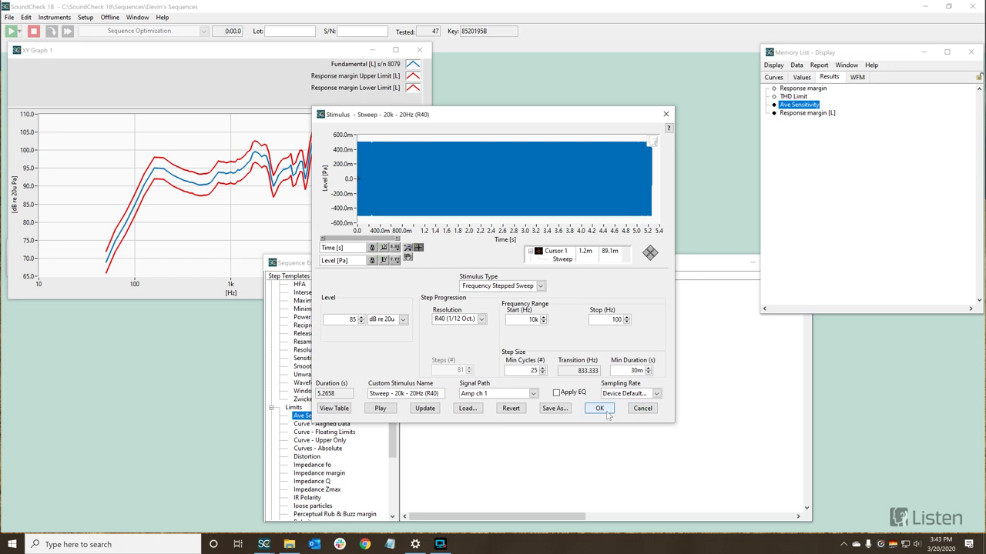
left_click(599, 408)
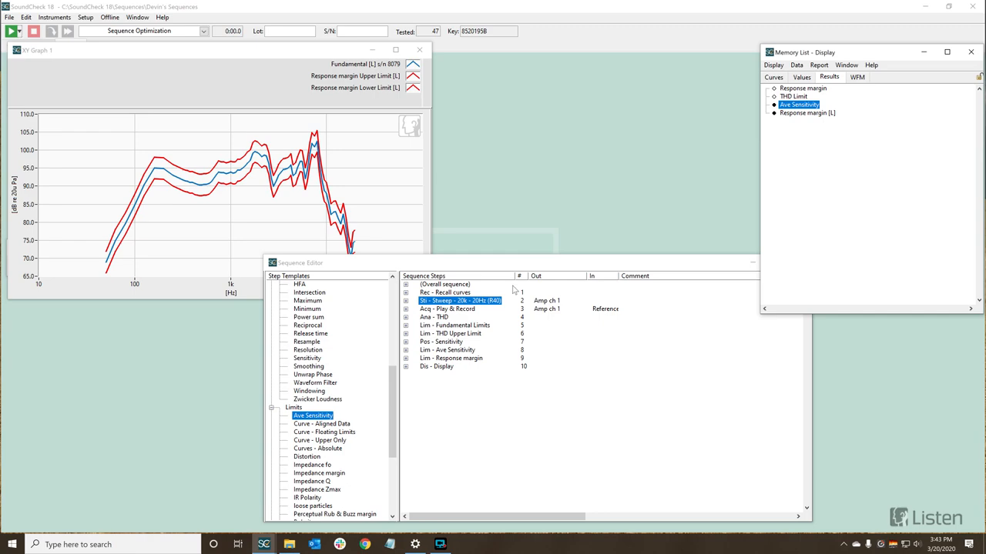
mouse_move(530, 232)
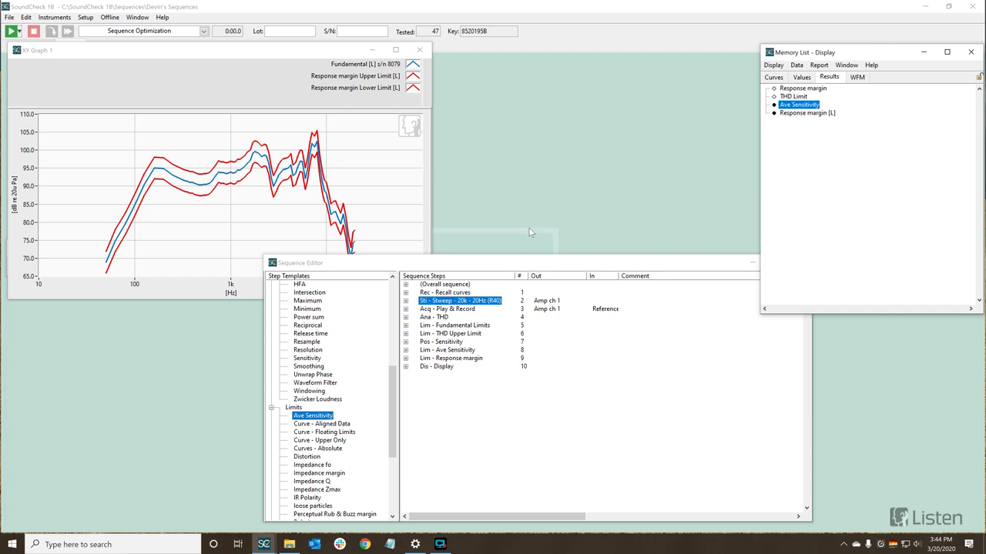
Bring the XY graph into focus so its limit curves can be edited.
left_click(773, 77)
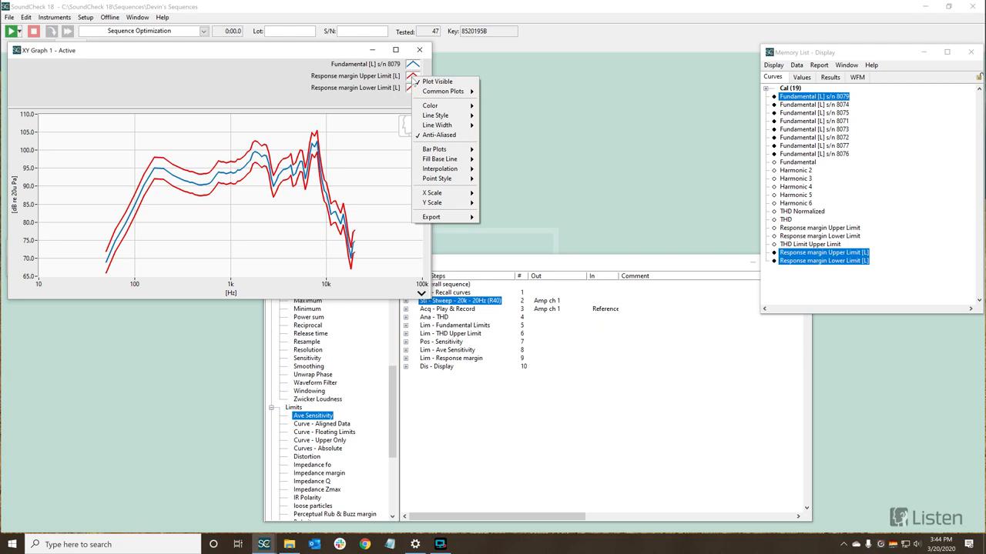
Color the upper and lower response margin limit curves light green.
left_click(430, 105)
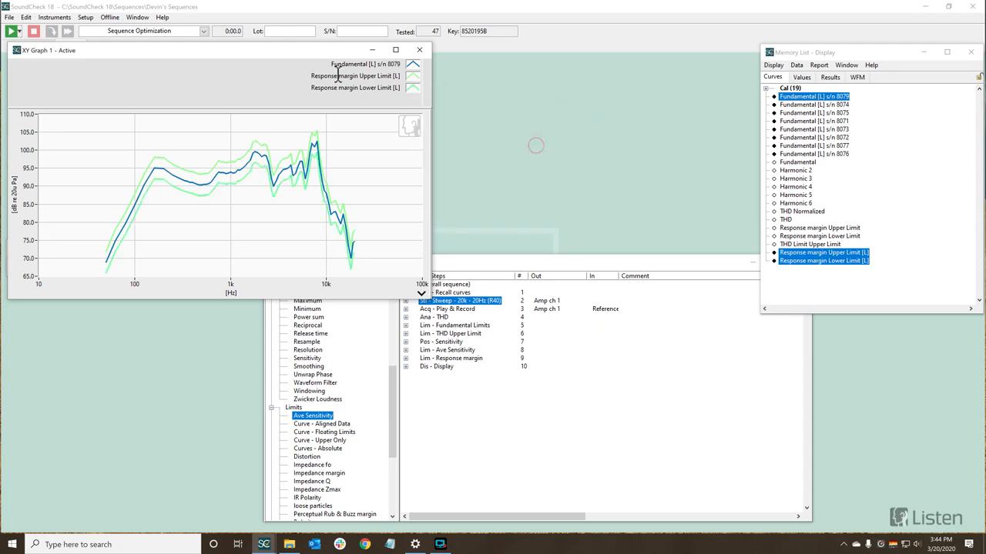
mouse_move(302, 96)
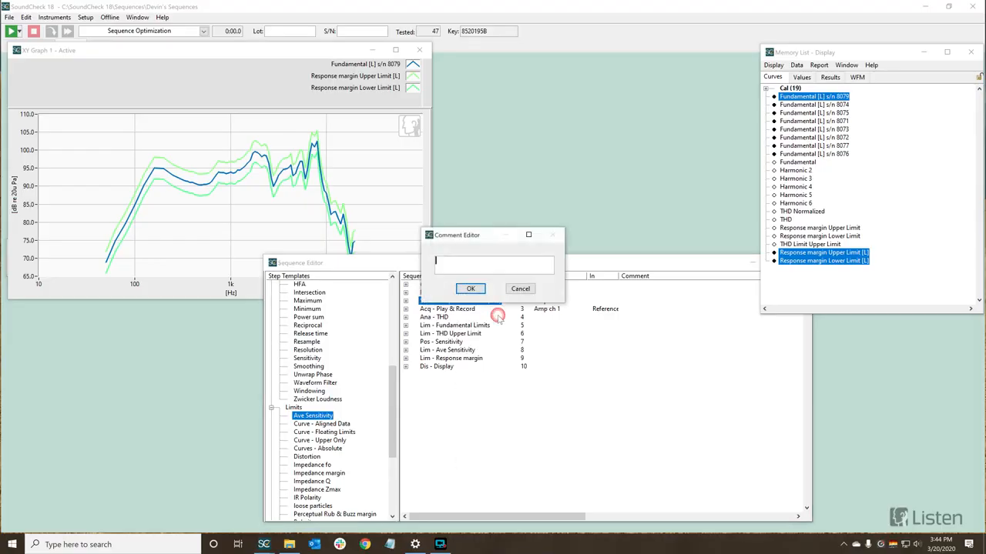
Attach the comment 'Comment goes here' to the sweep stimulus step.
type("Comment goes")
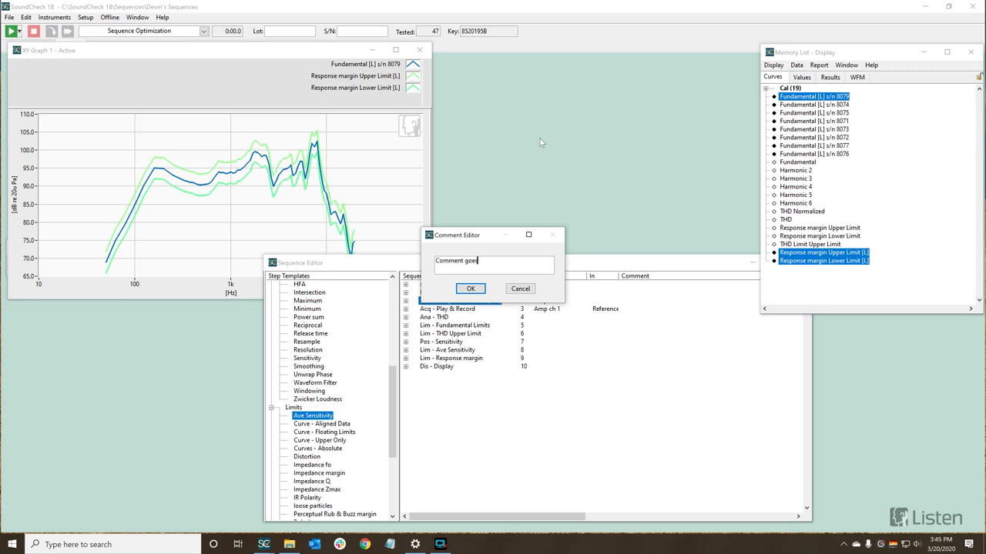
left_click(470, 288)
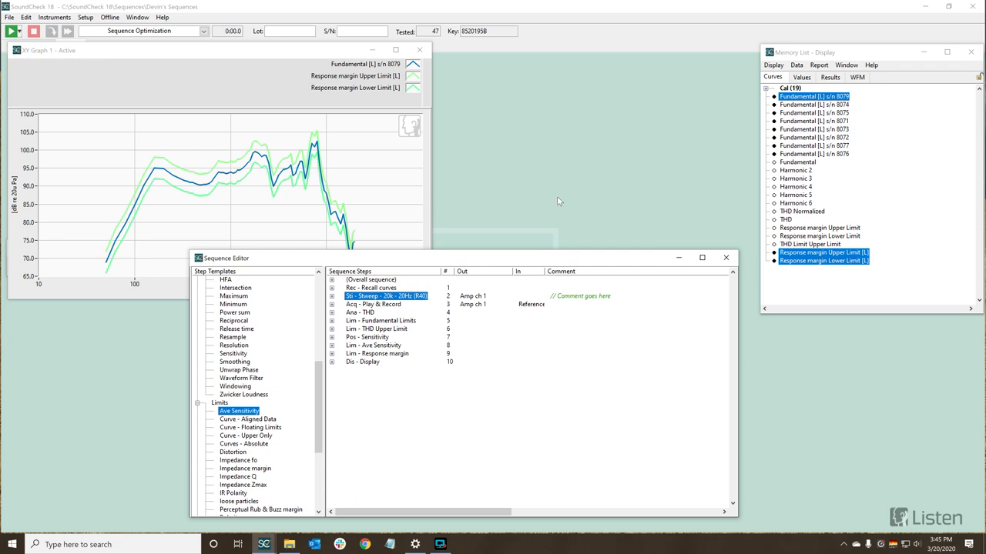
mouse_move(593, 308)
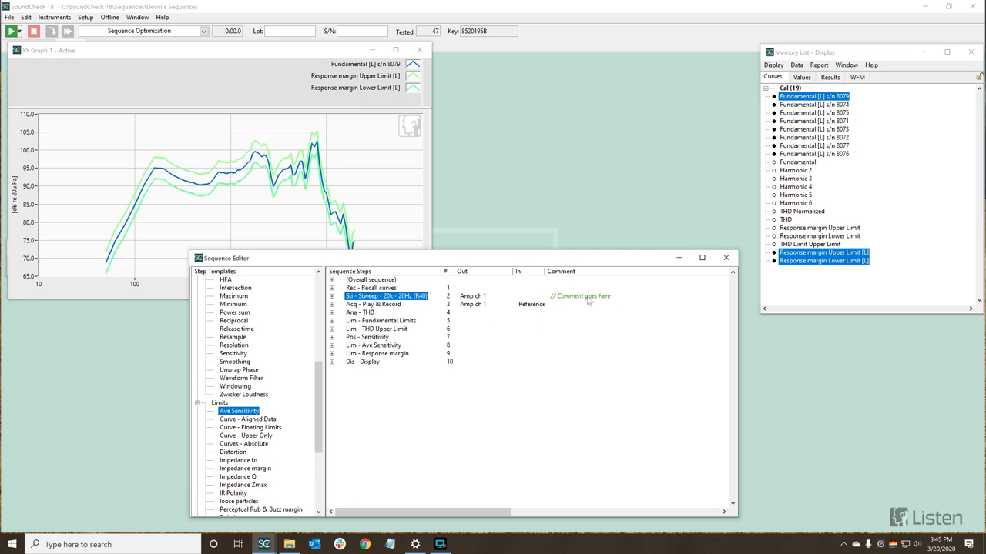
Insert a 'New Section Begins' comment line after the THD Upper Limit step.
right_click(385, 295)
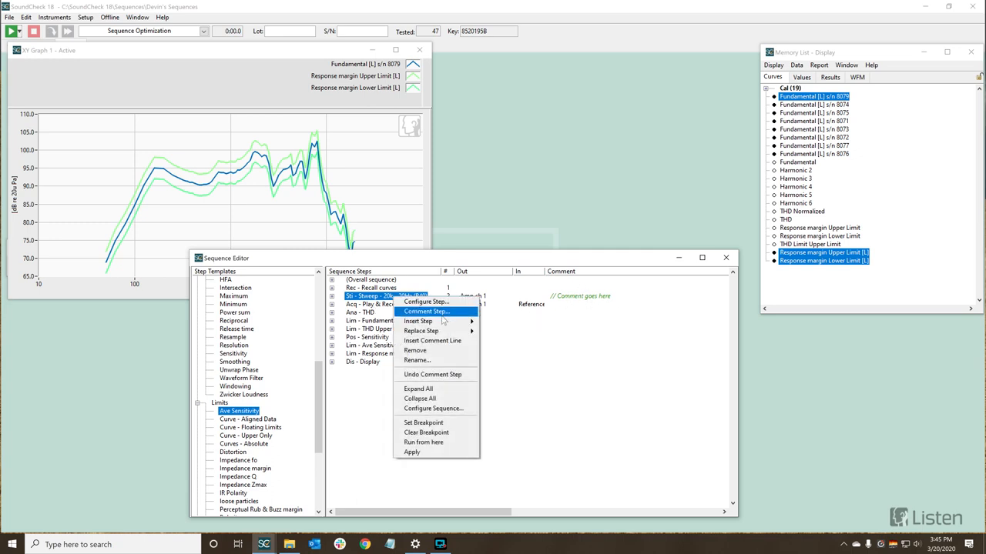
left_click(425, 311)
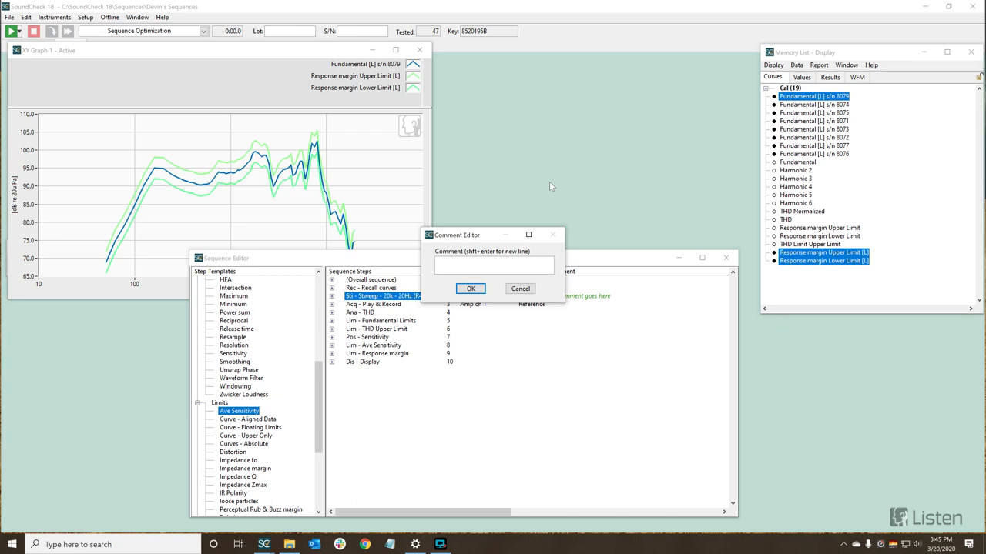
type("New Section Beg")
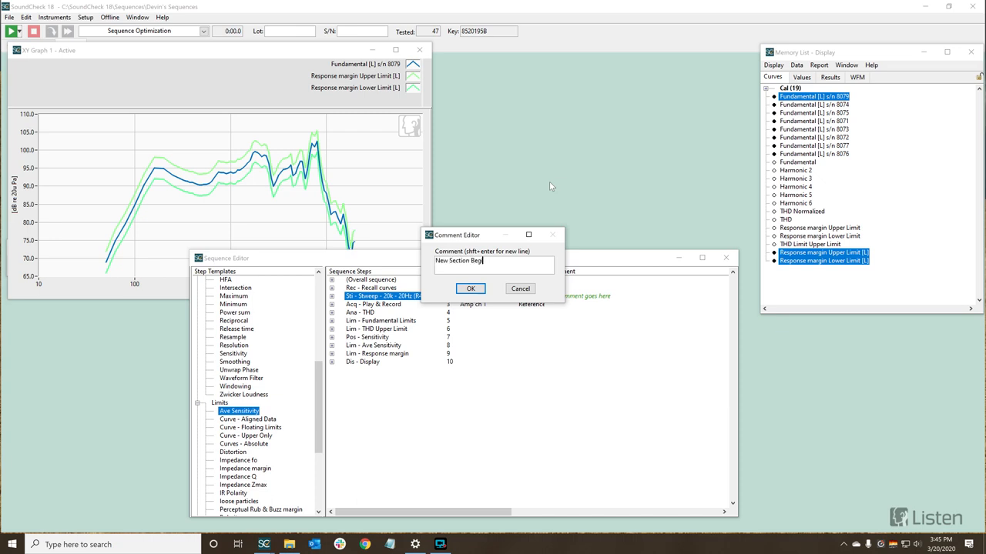
left_click(471, 288)
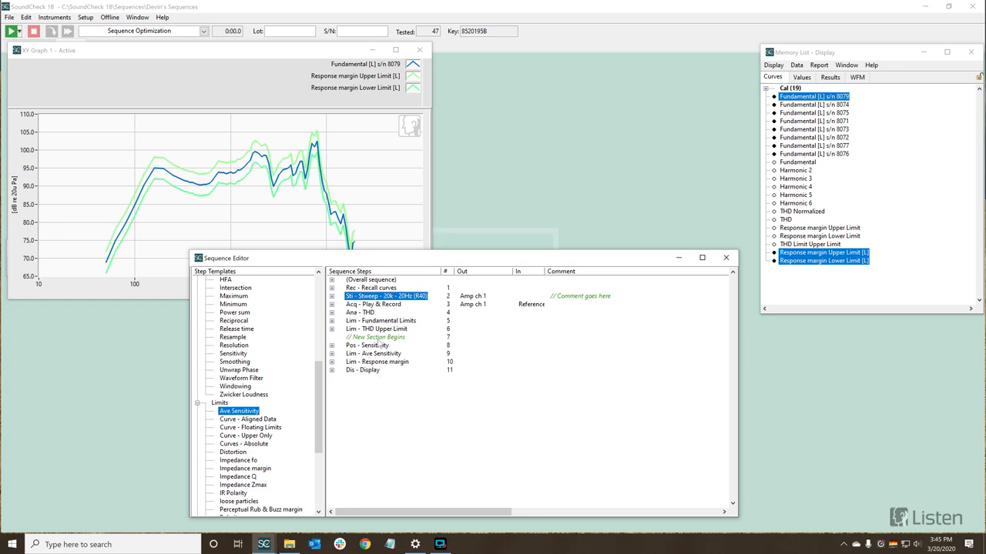
mouse_move(505, 234)
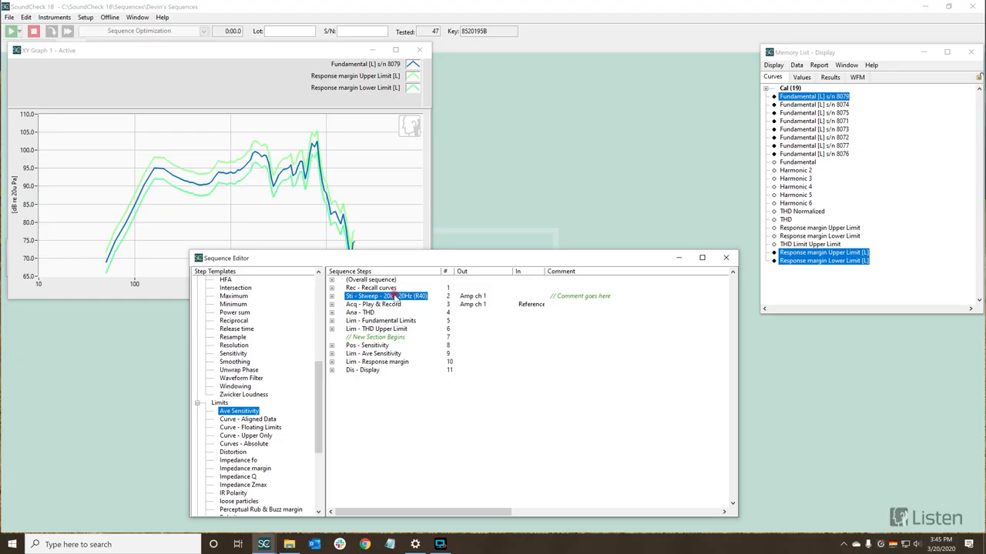
double_click(386, 296)
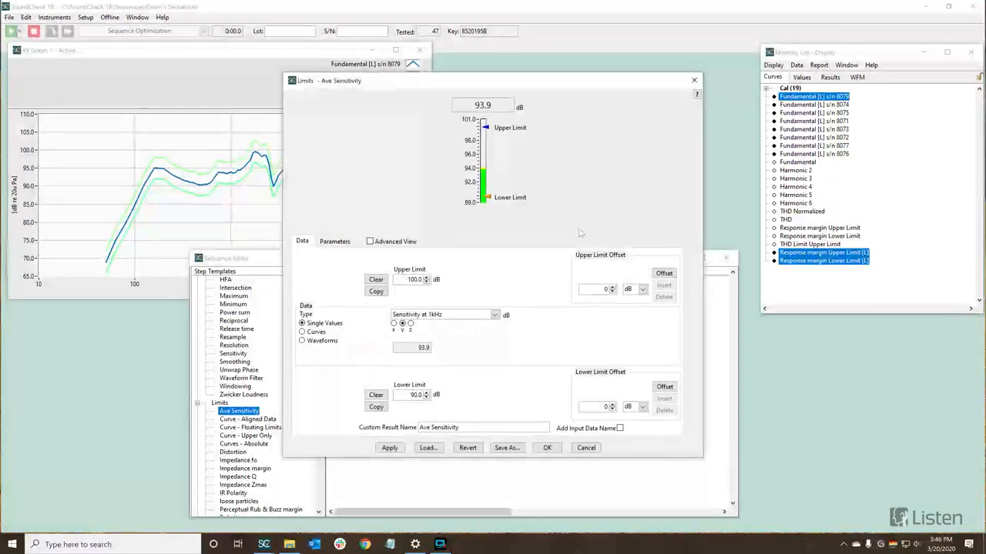
left_click(546, 447)
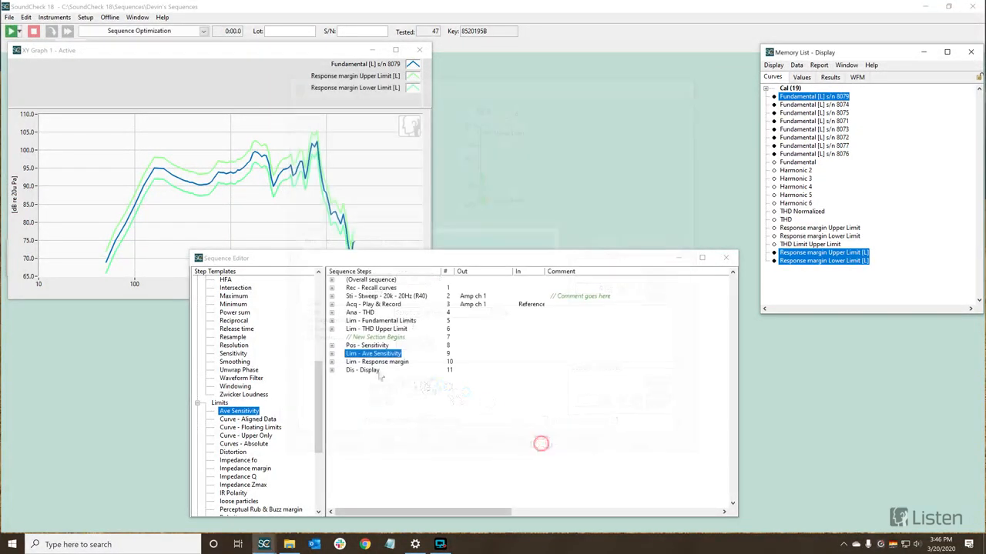